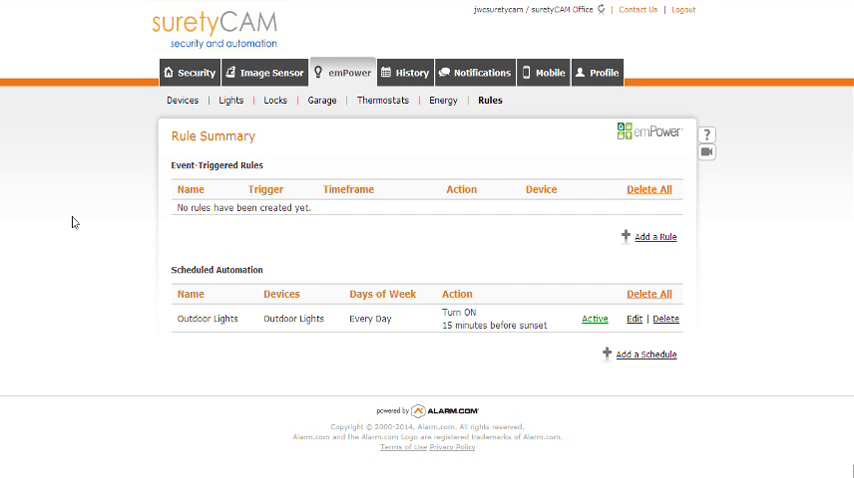
pyautogui.moveTo(356, 80)
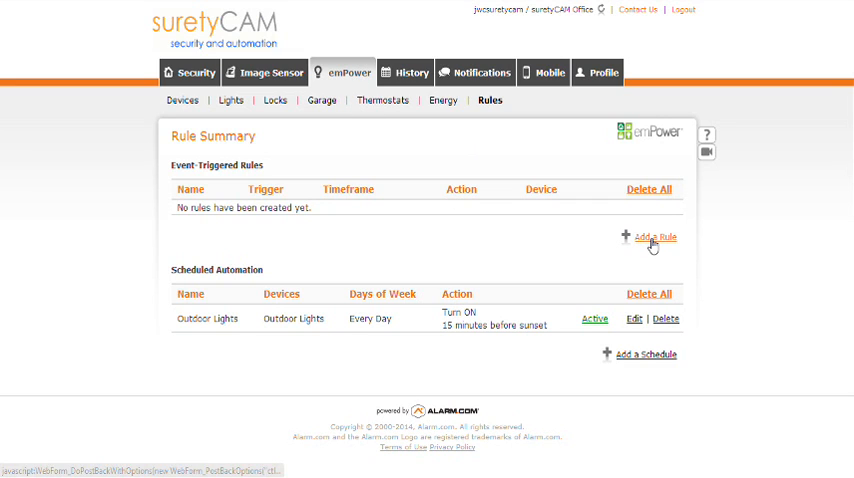
# Create a new rule named 'Lock all Locks' automating Locks, triggered when a lock is locked
pyautogui.click(652, 236)
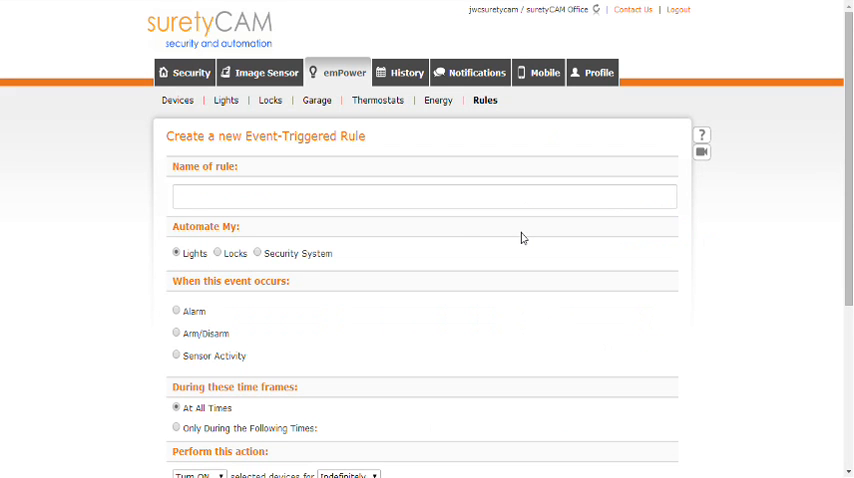
pyautogui.click(438, 196)
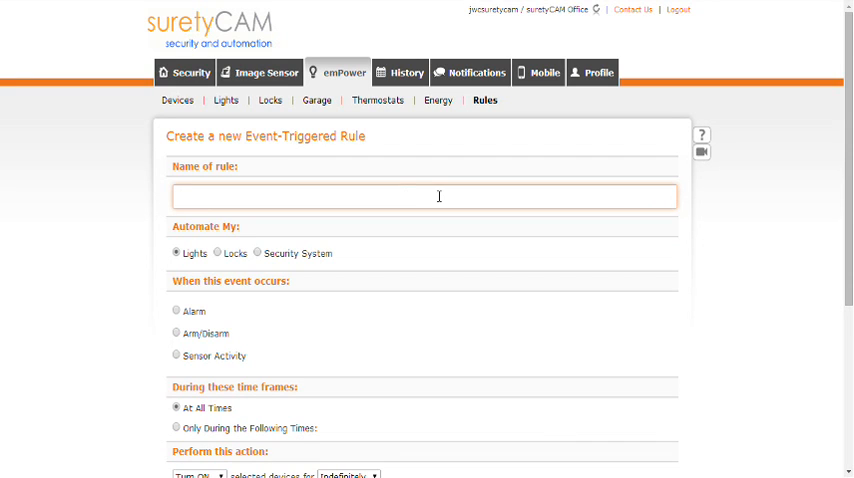
pyautogui.write('Lock all Locks')
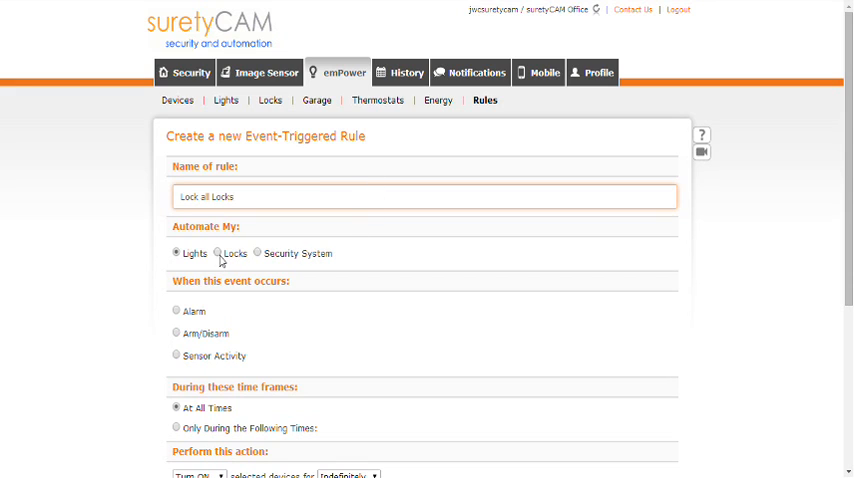
pyautogui.click(216, 252)
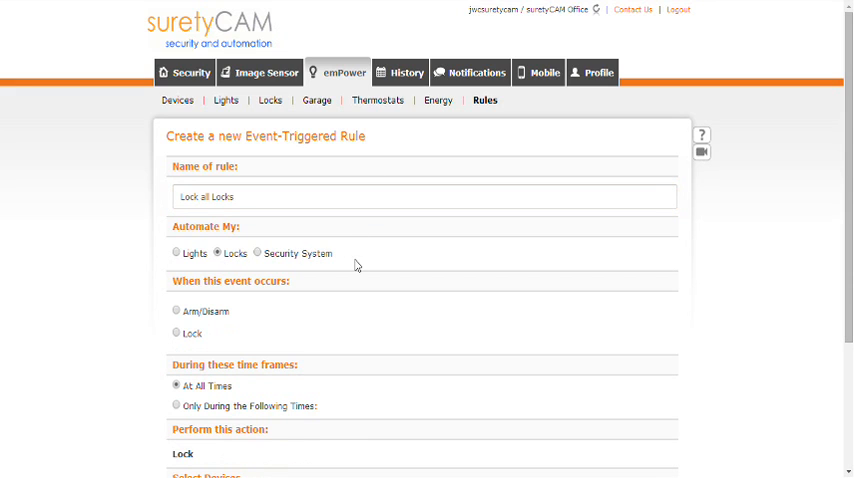
pyautogui.click(176, 332)
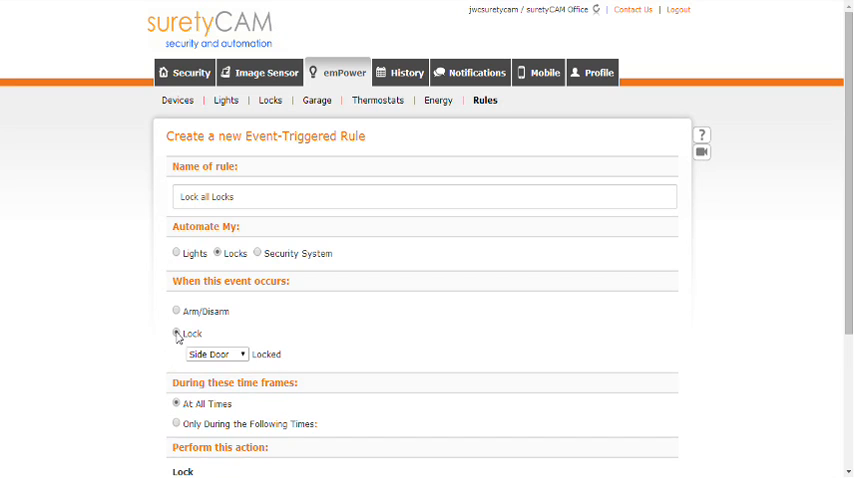
pyautogui.scroll(-3)
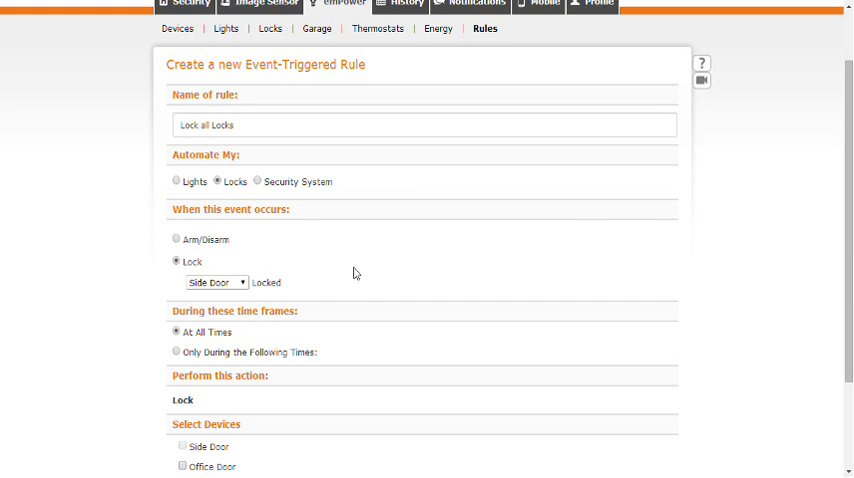
pyautogui.moveTo(356, 262)
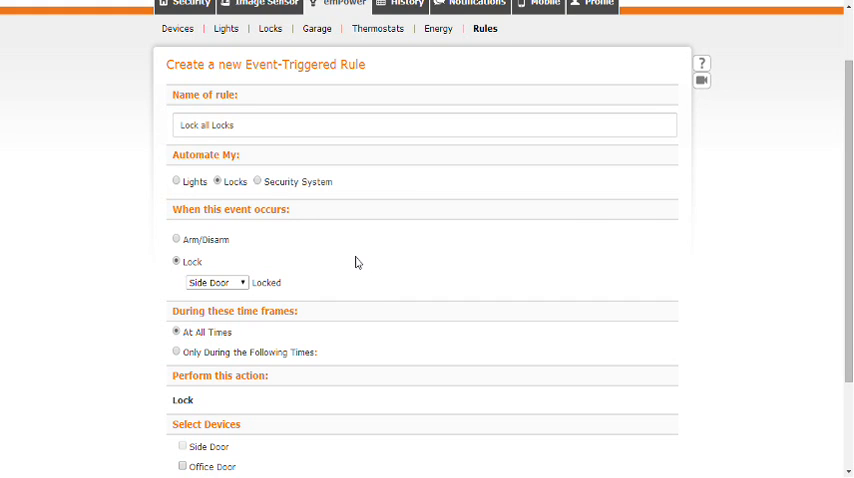
pyautogui.moveTo(352, 268)
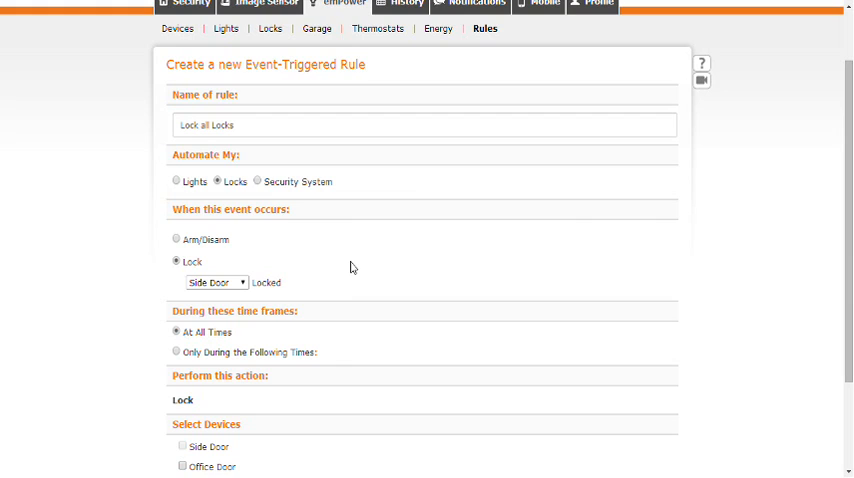
pyautogui.moveTo(344, 280)
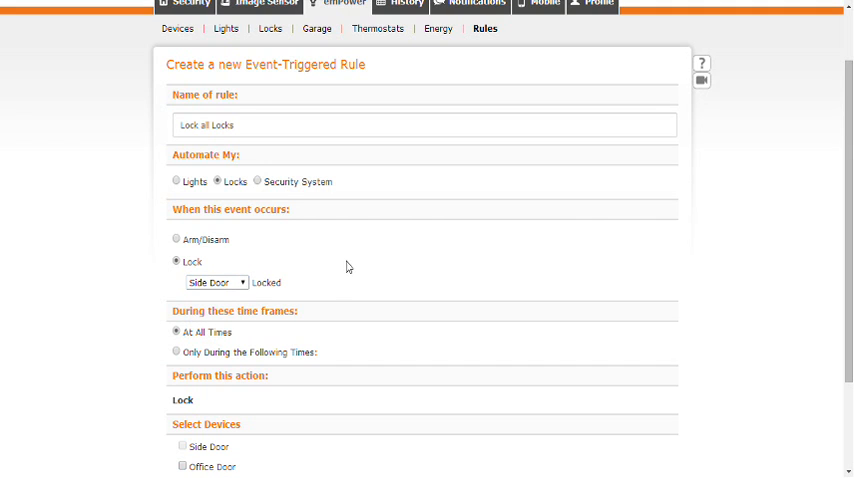
pyautogui.scroll(-3)
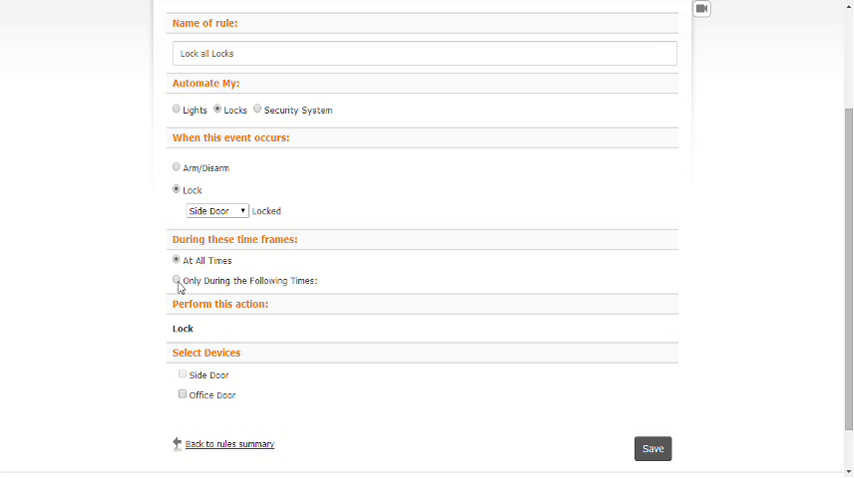
# Keep the rule active At All Times, target Office Door, and save the rule
pyautogui.click(176, 280)
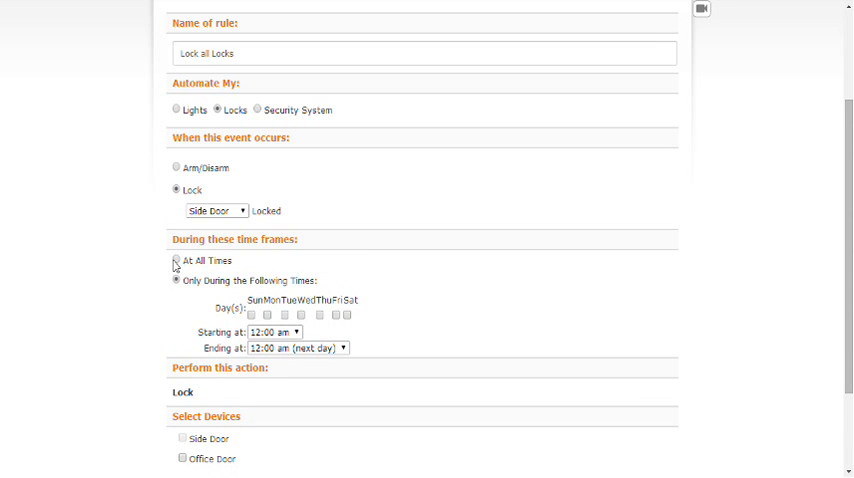
pyautogui.click(176, 260)
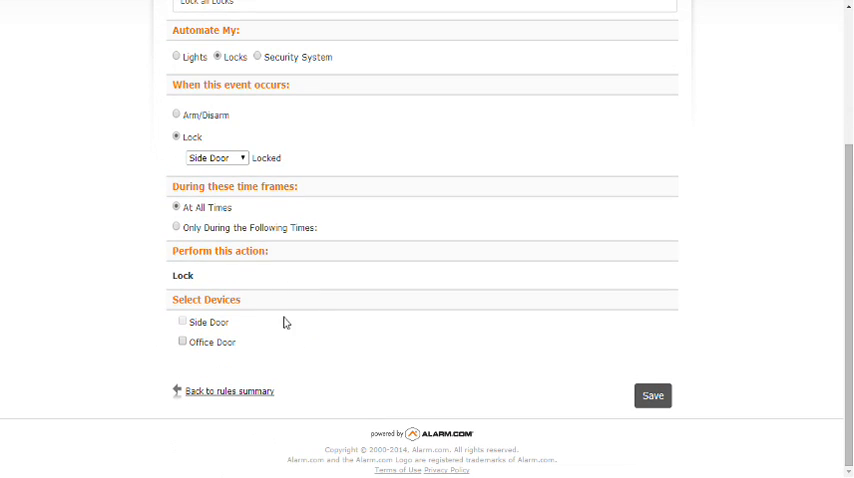
pyautogui.moveTo(188, 280)
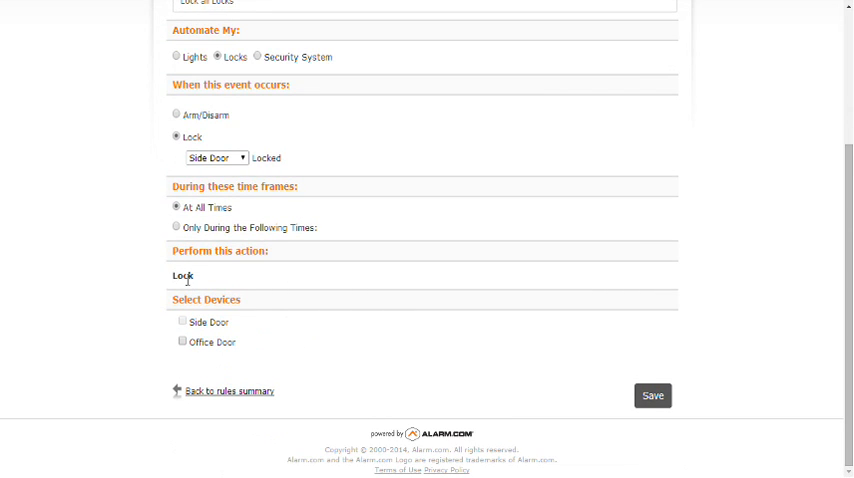
pyautogui.click(184, 342)
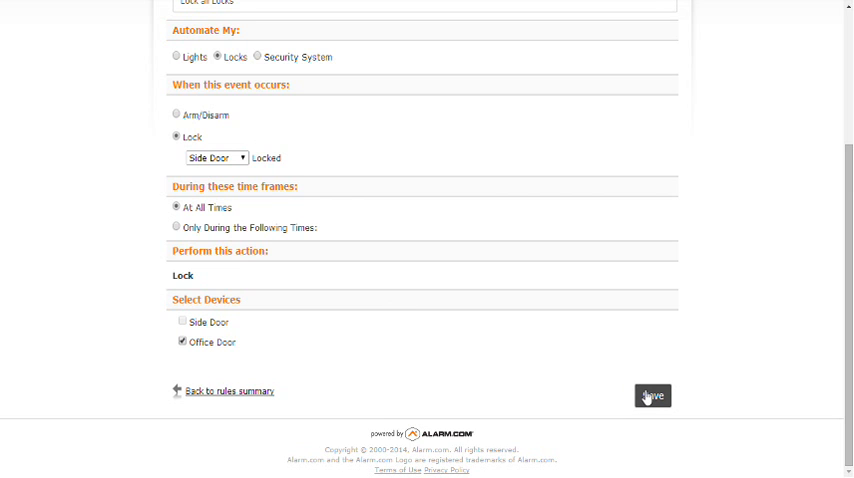
pyautogui.click(652, 396)
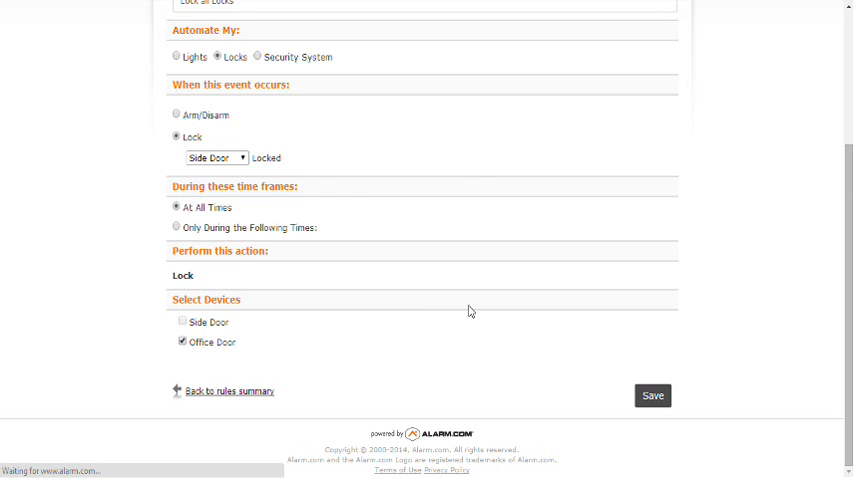
pyautogui.click(660, 396)
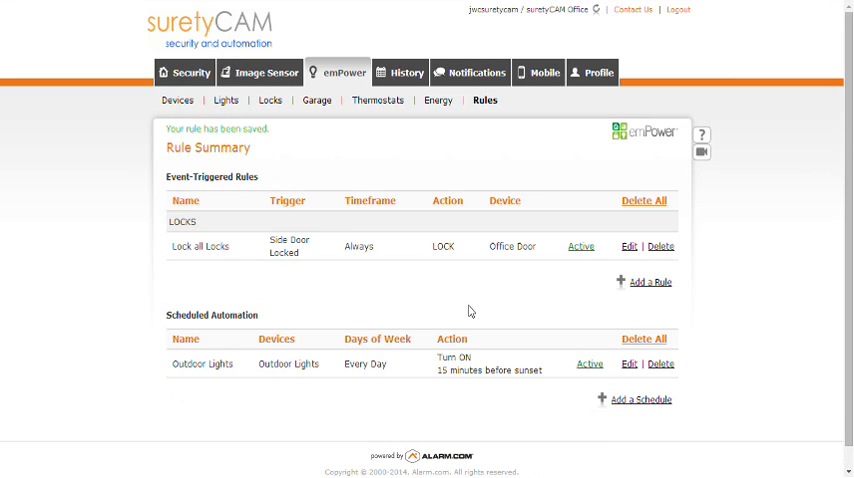
pyautogui.moveTo(436, 276)
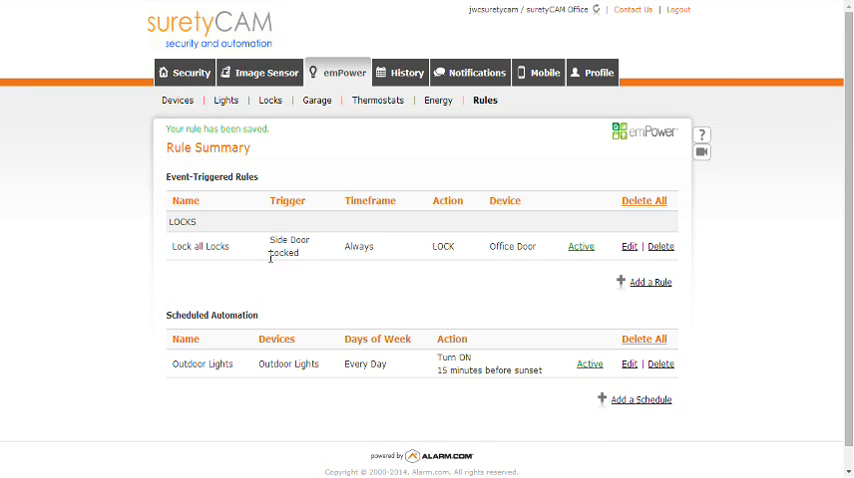
pyautogui.moveTo(294, 252)
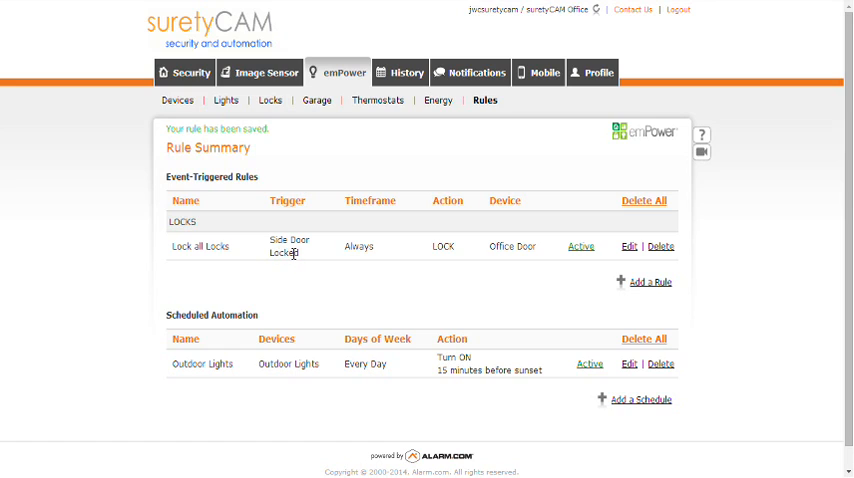
pyautogui.moveTo(478, 256)
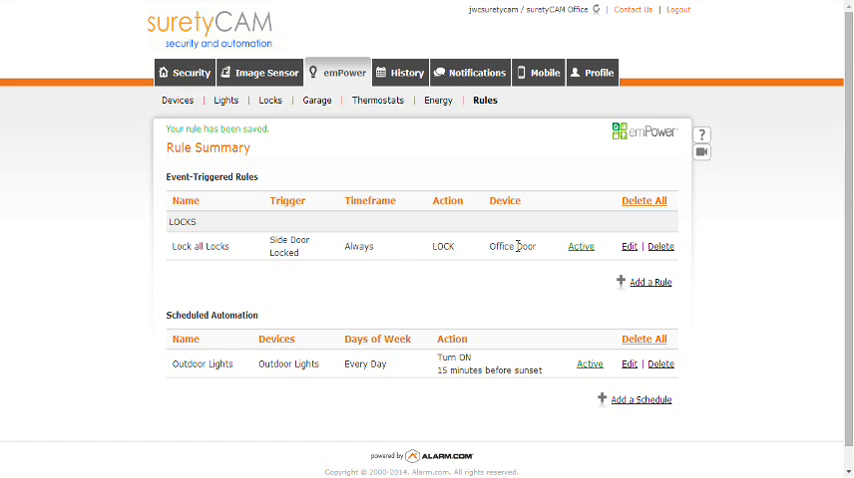
pyautogui.moveTo(422, 282)
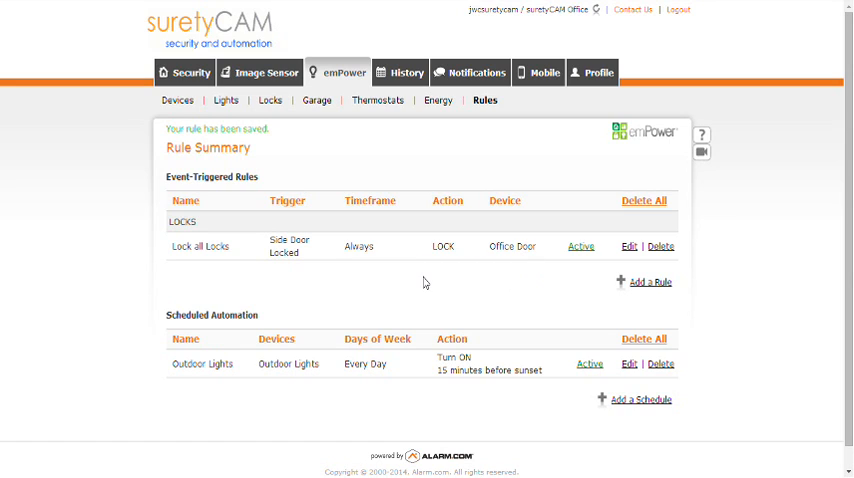